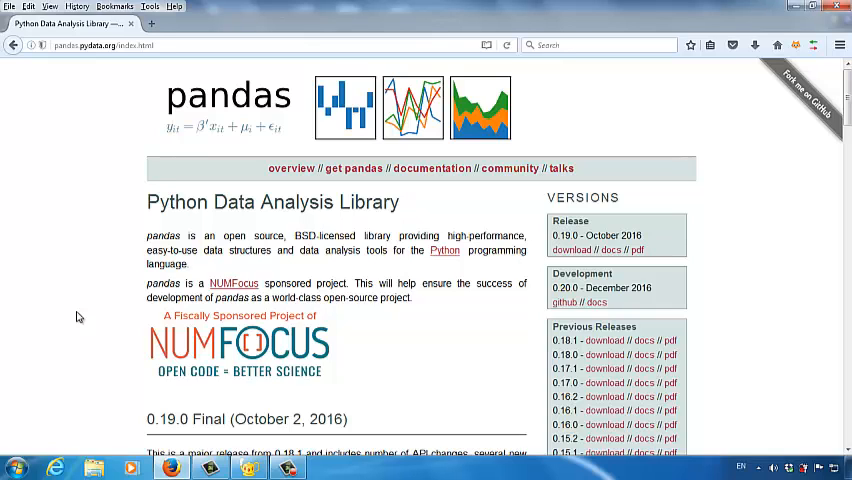
mouse_move(796, 316)
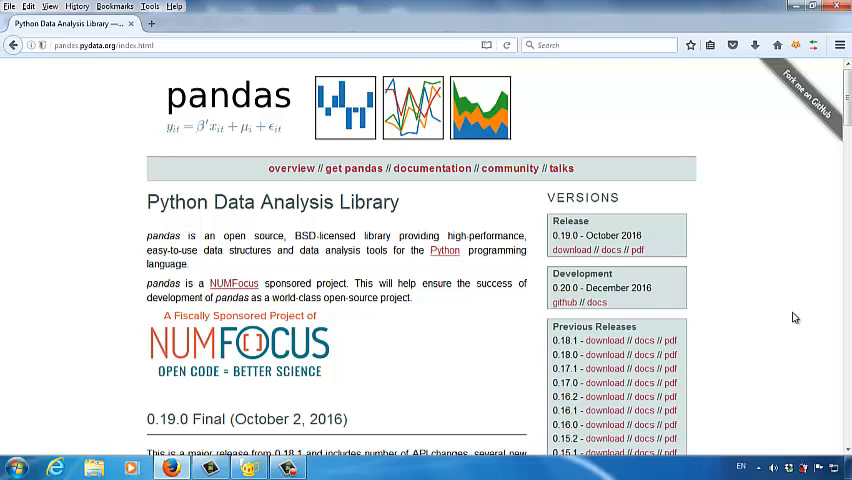